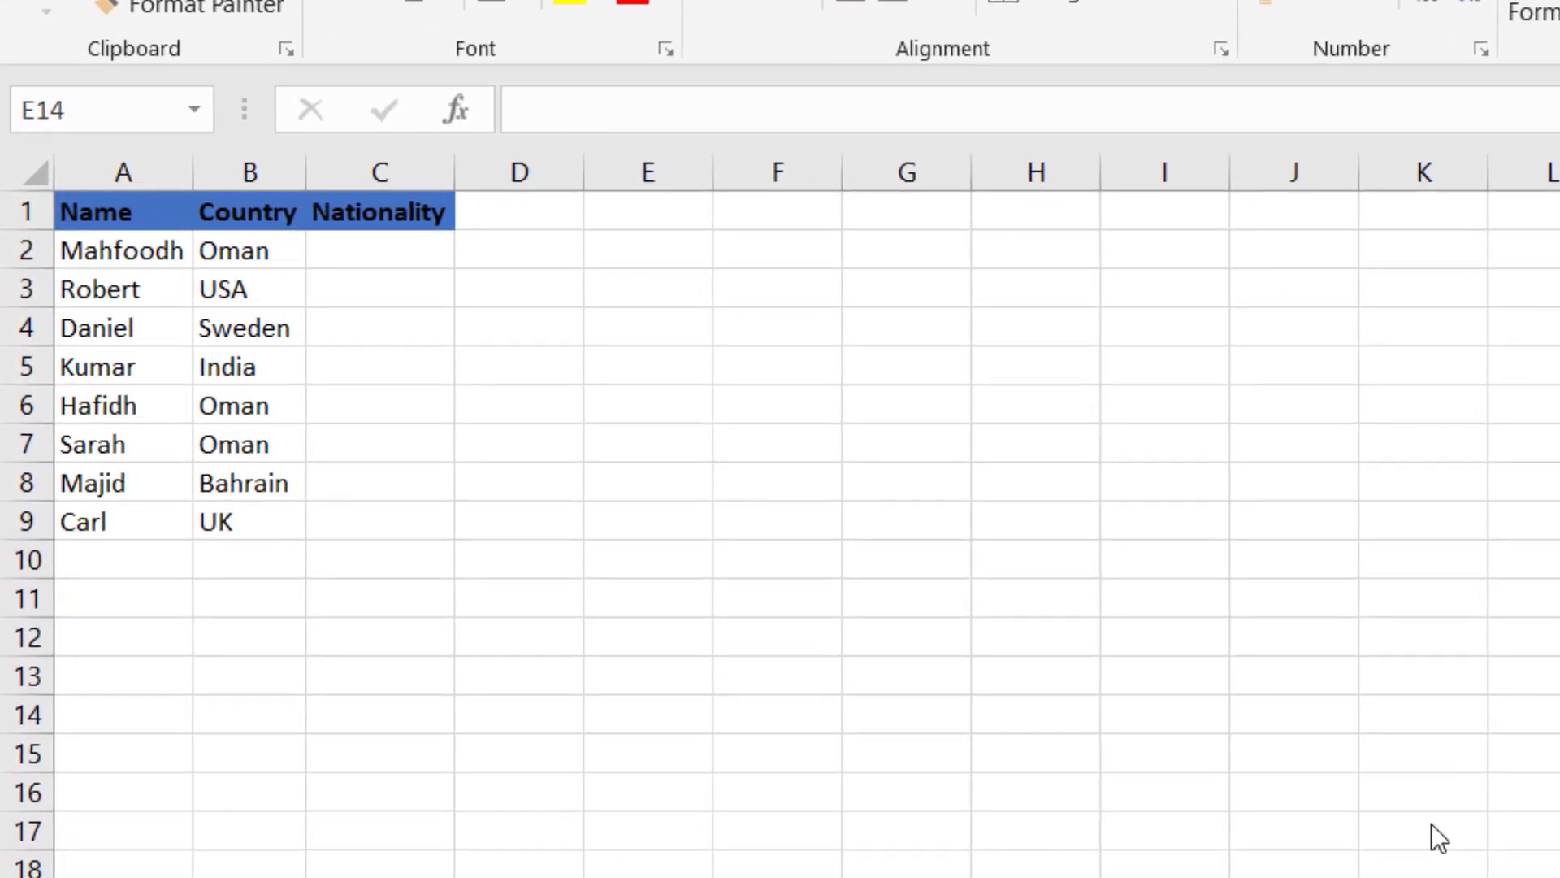
mouse_move(419, 264)
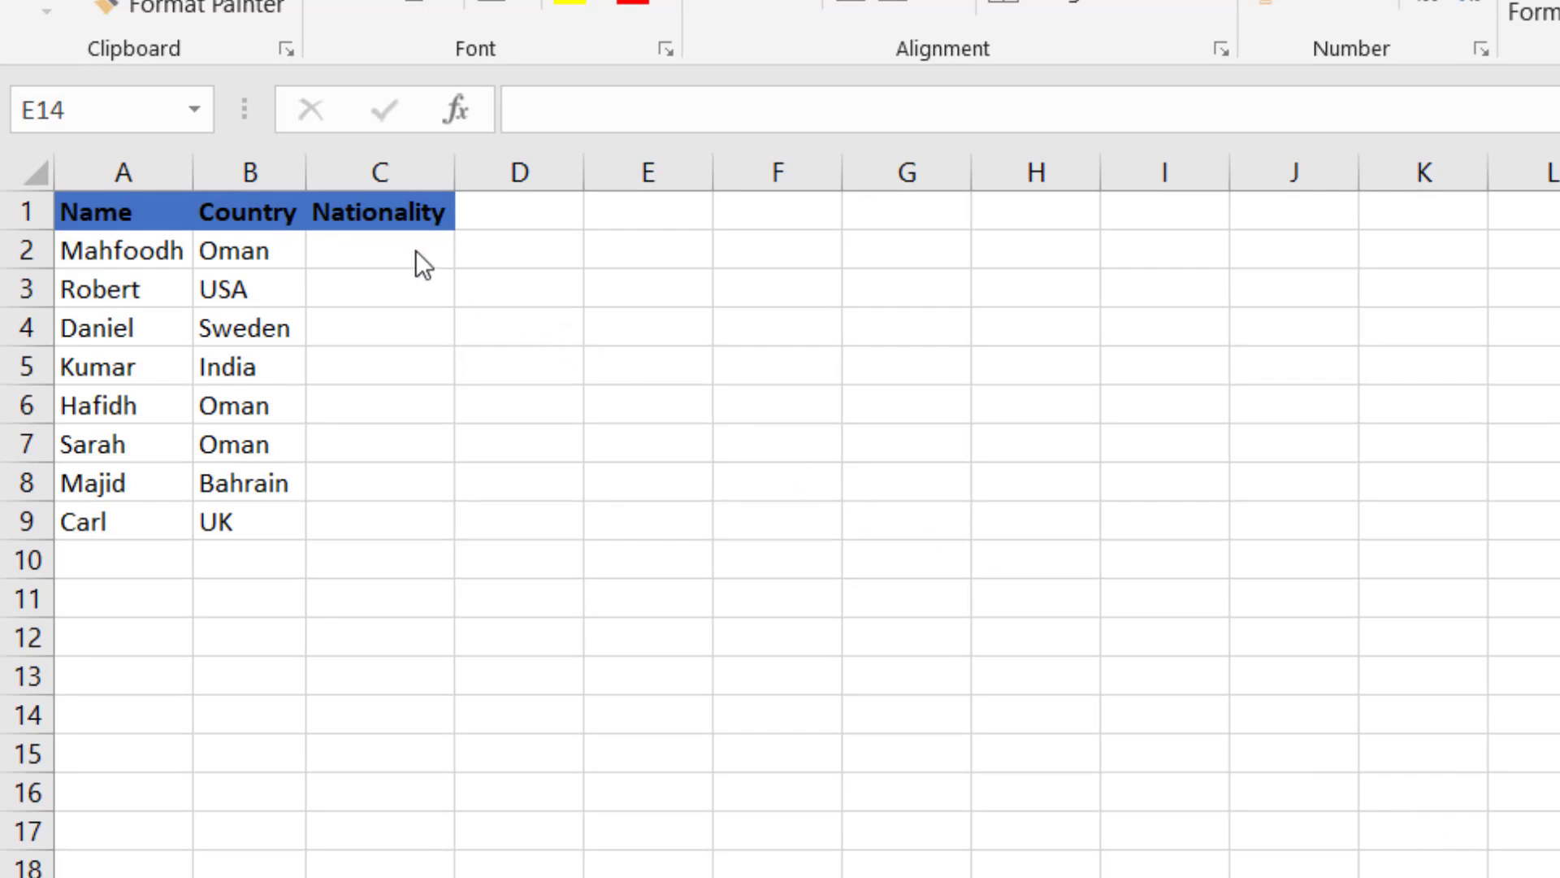
- Select cell C2, the first Nationality cell beside Mahfoodh's country
left_click(378, 251)
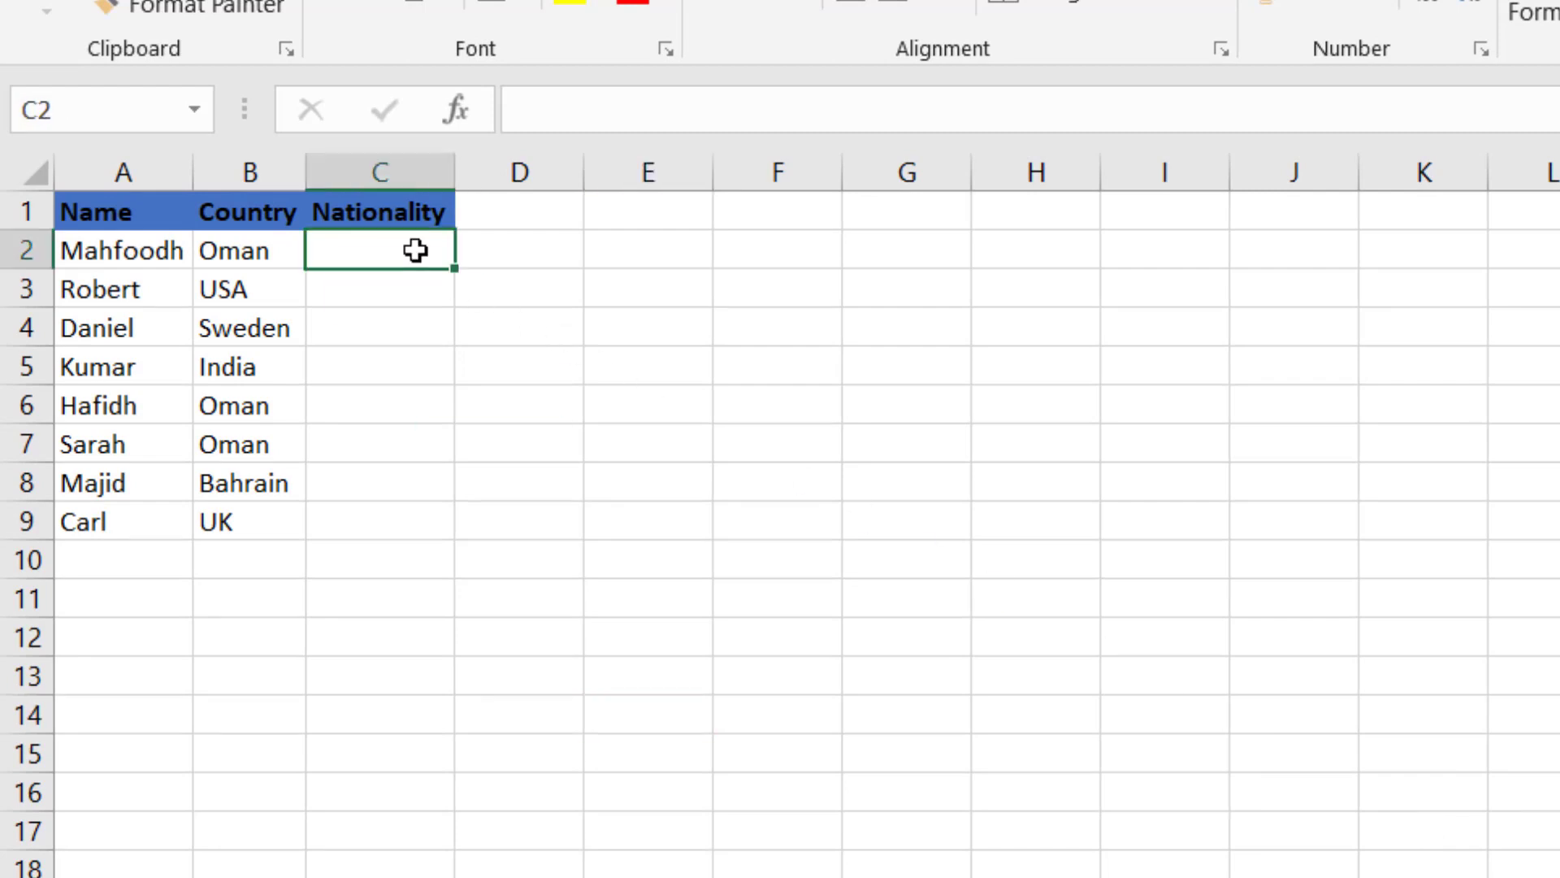
- Enter =IF(B2="Oman","Omani","Other") in C2 so it shows Omani
type("=")
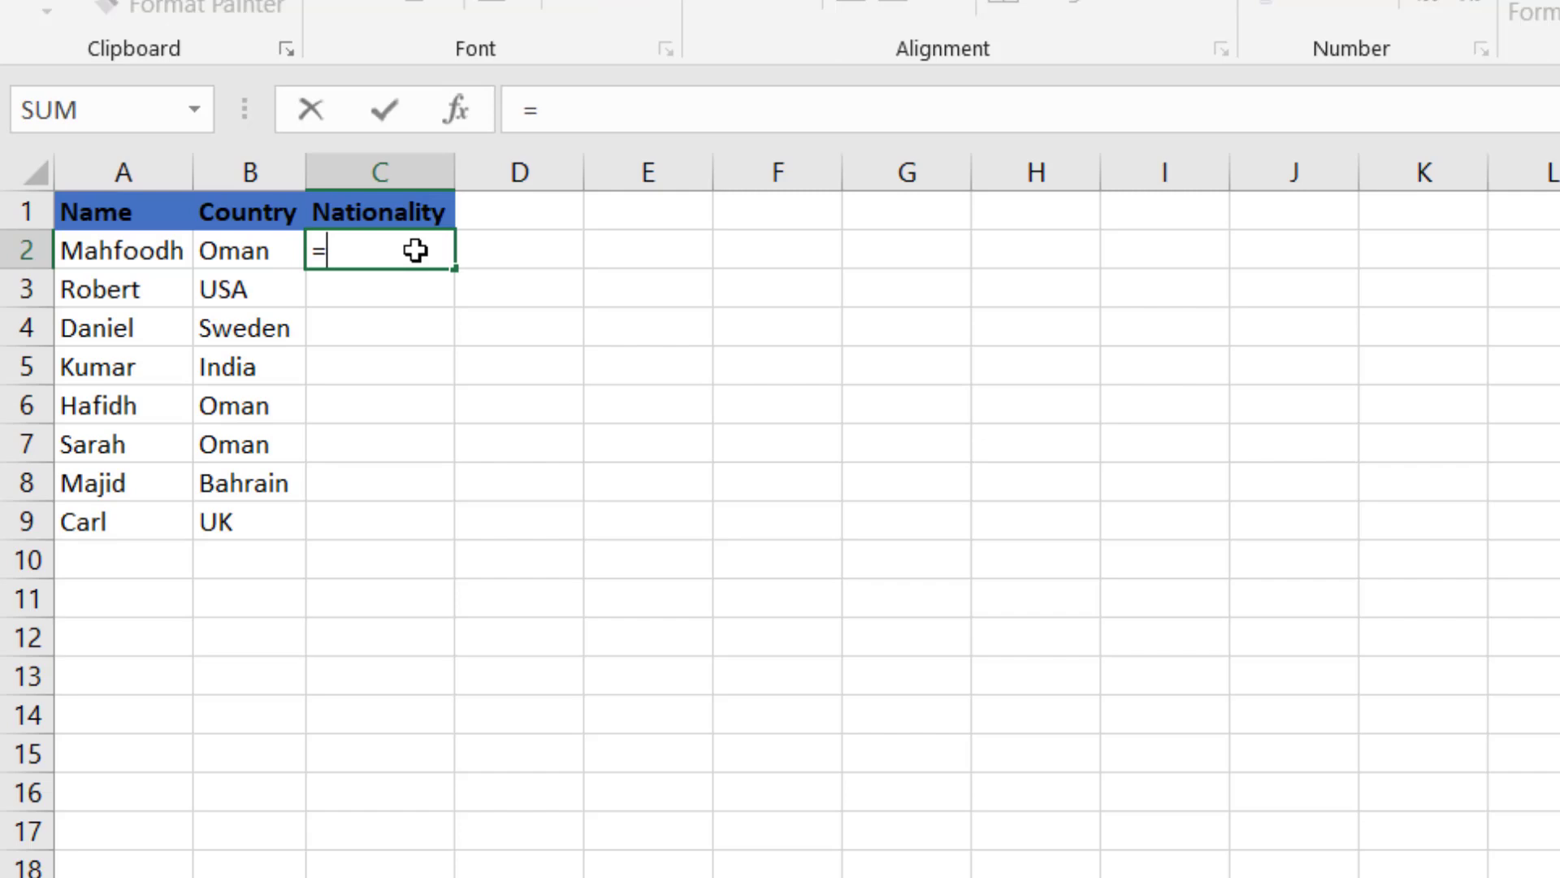
type("if(")
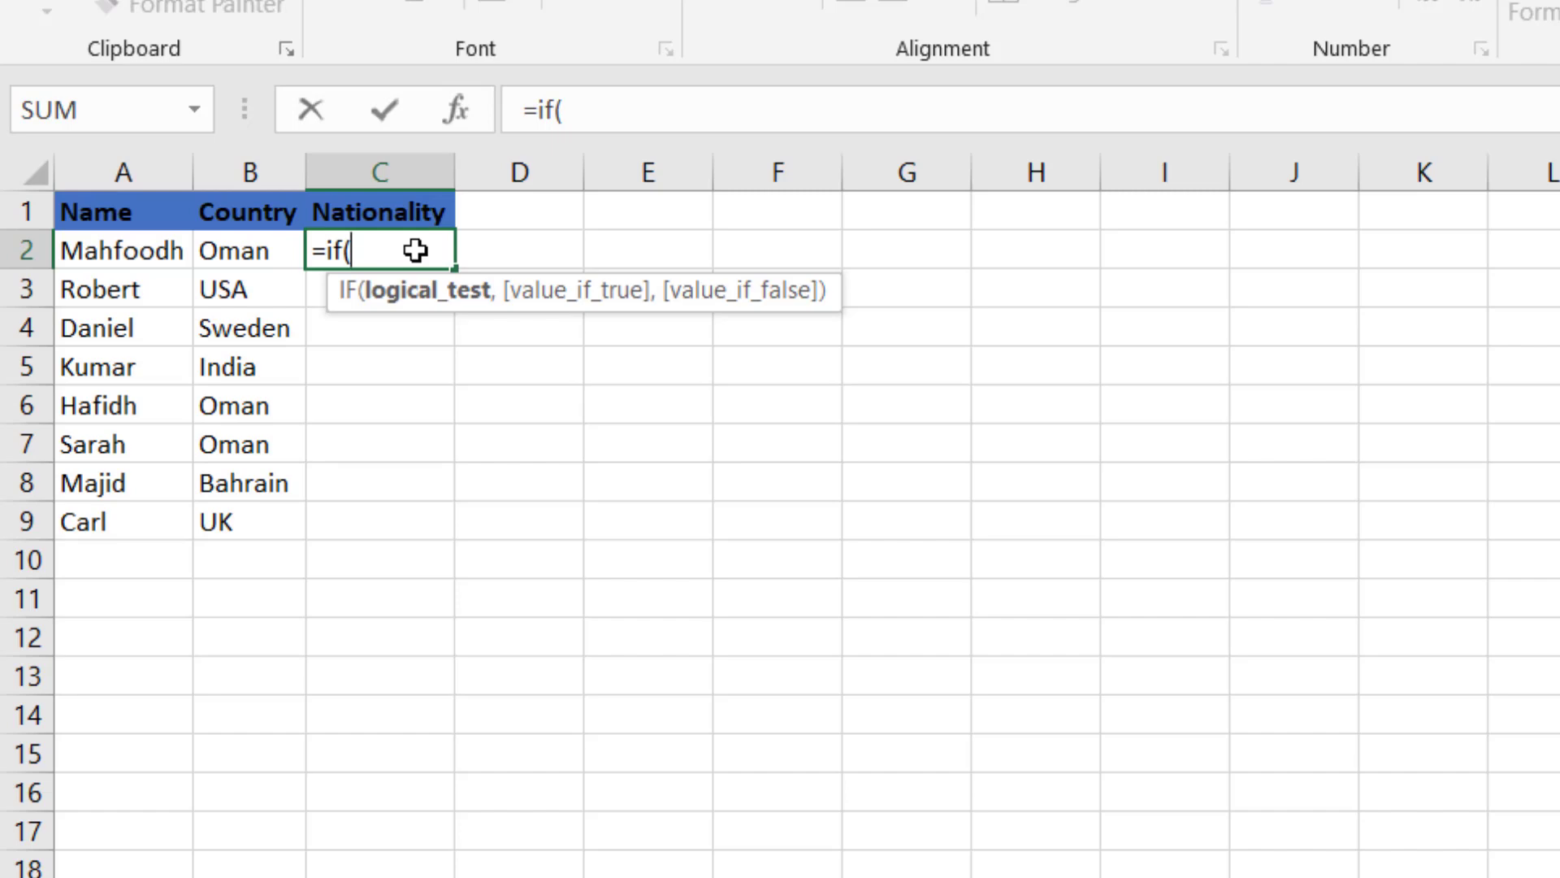
type("b2=\"")
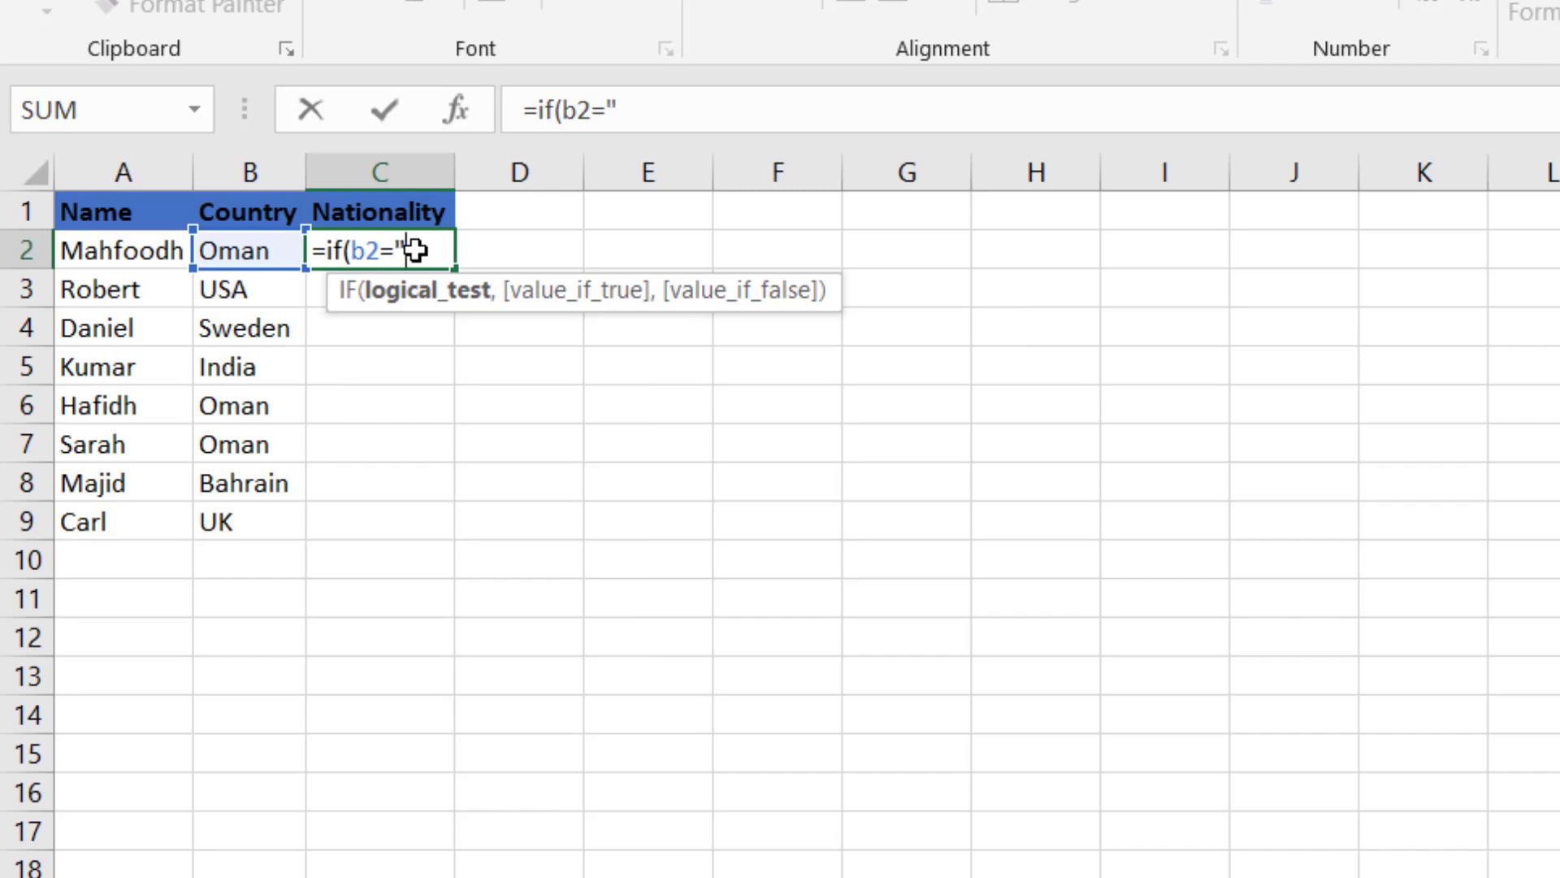
type("Oman")
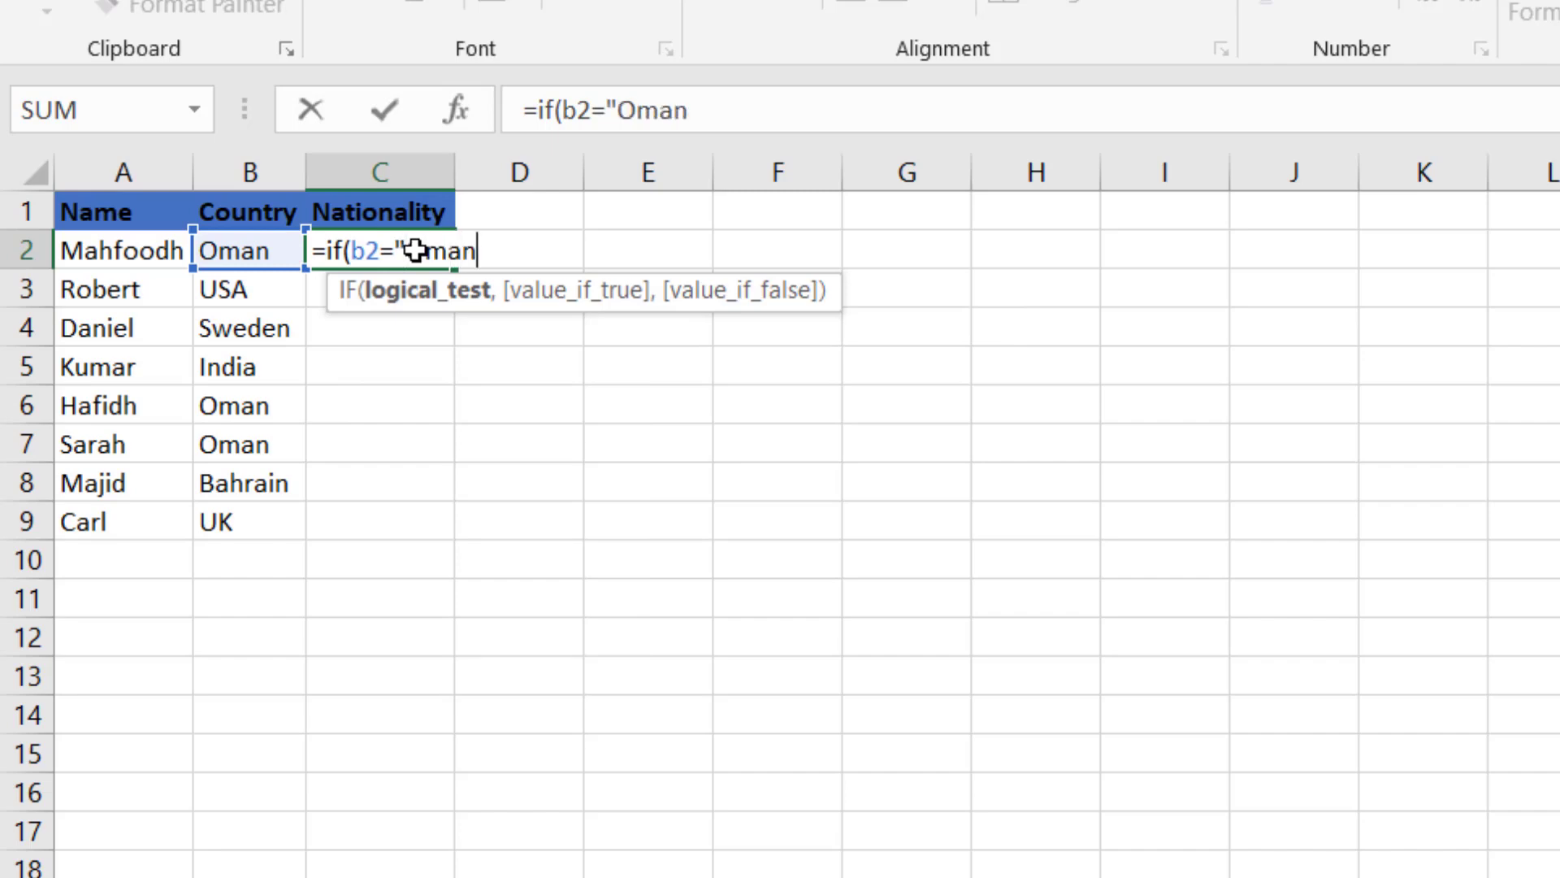
type("\"")
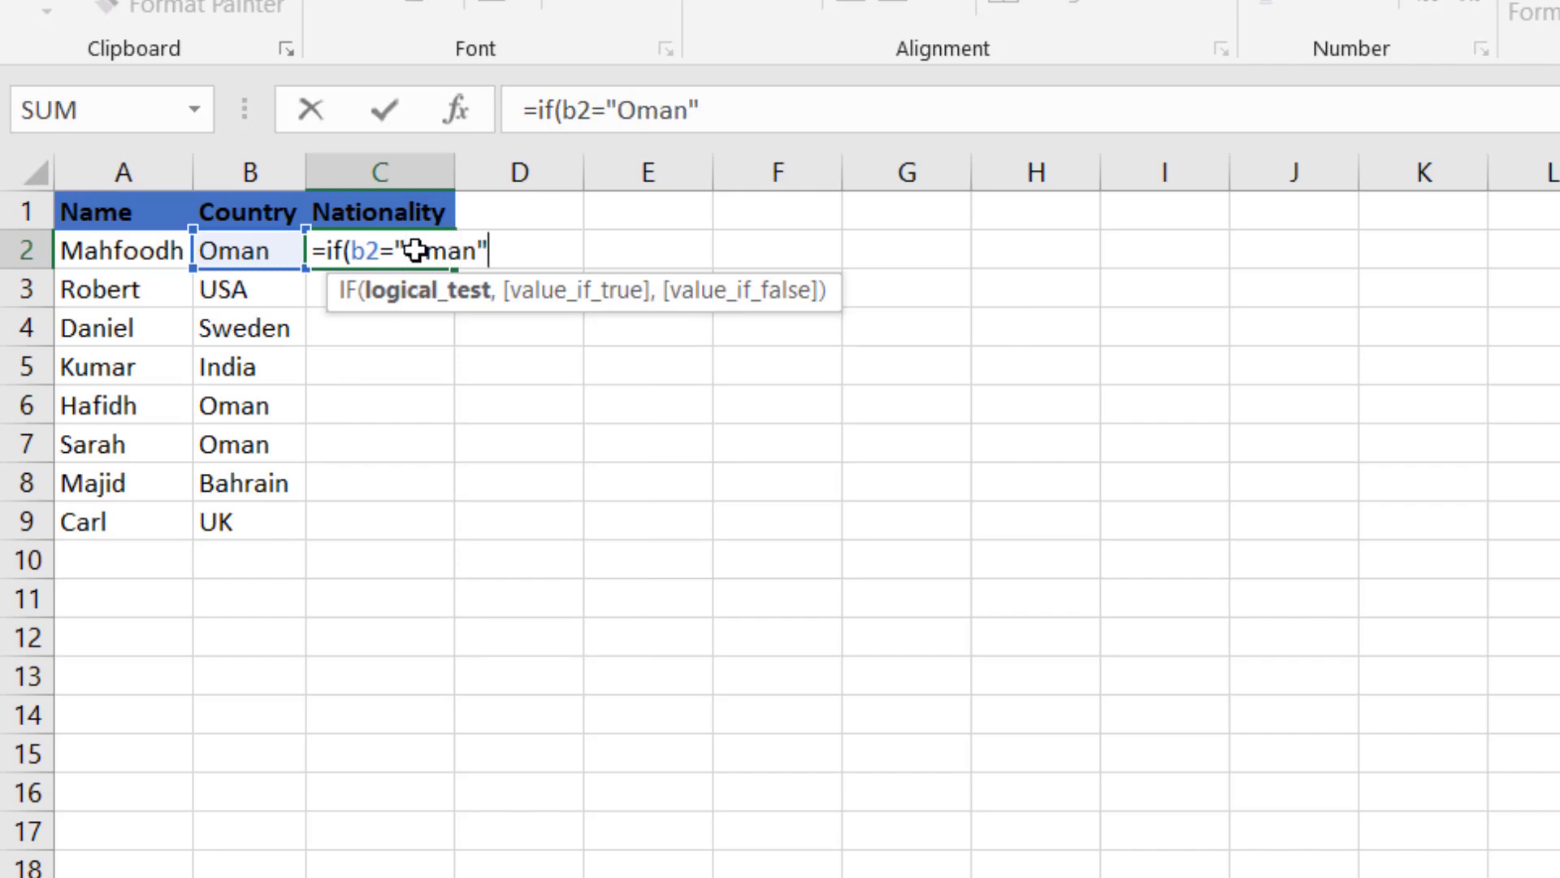
type(",\"")
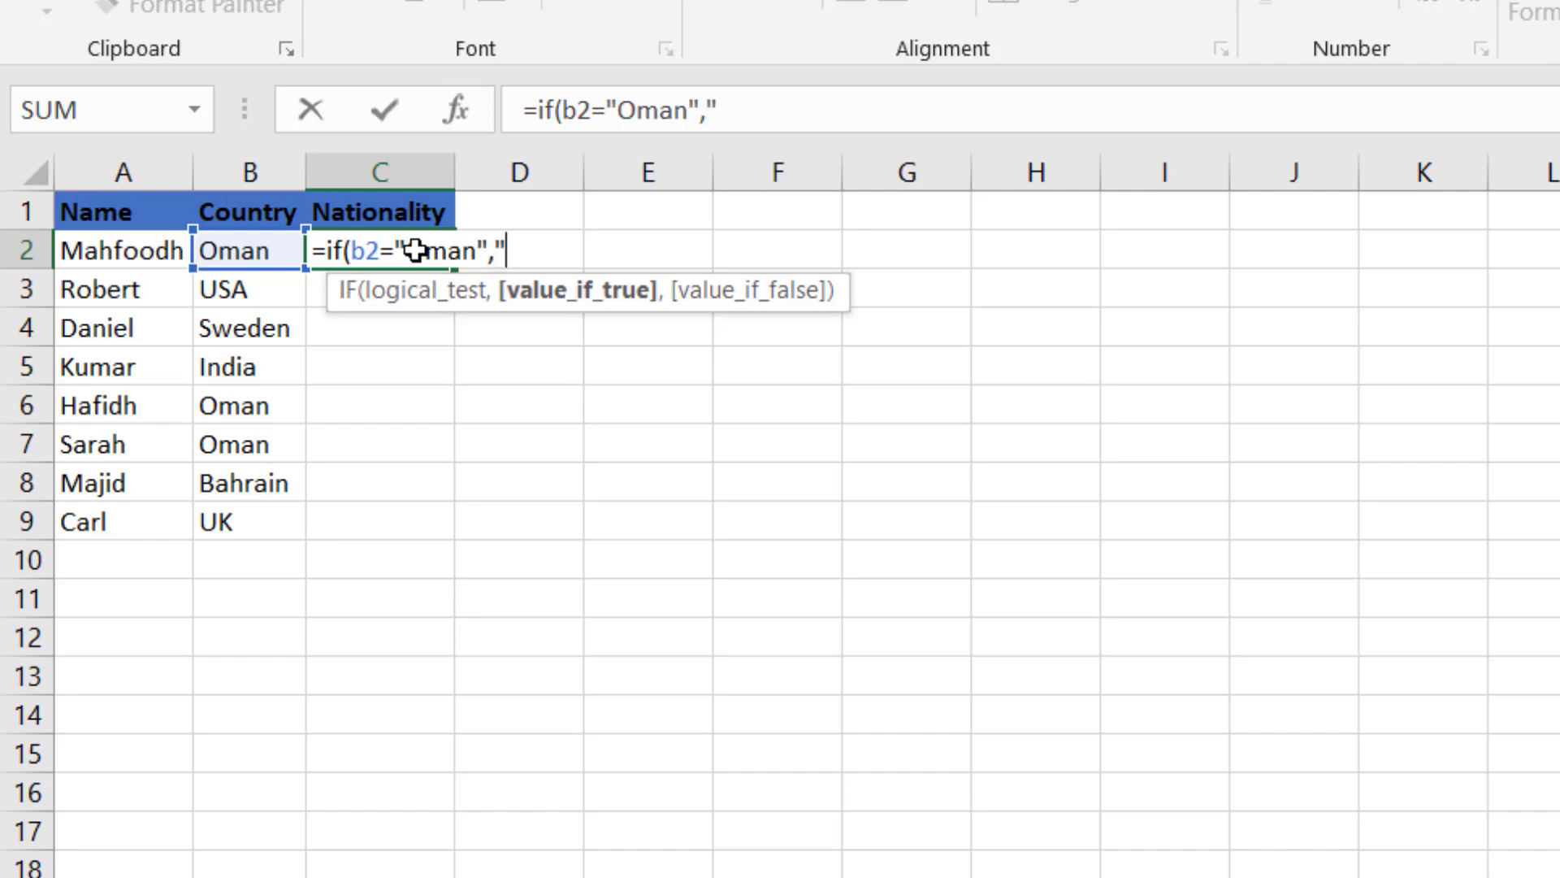
type("O")
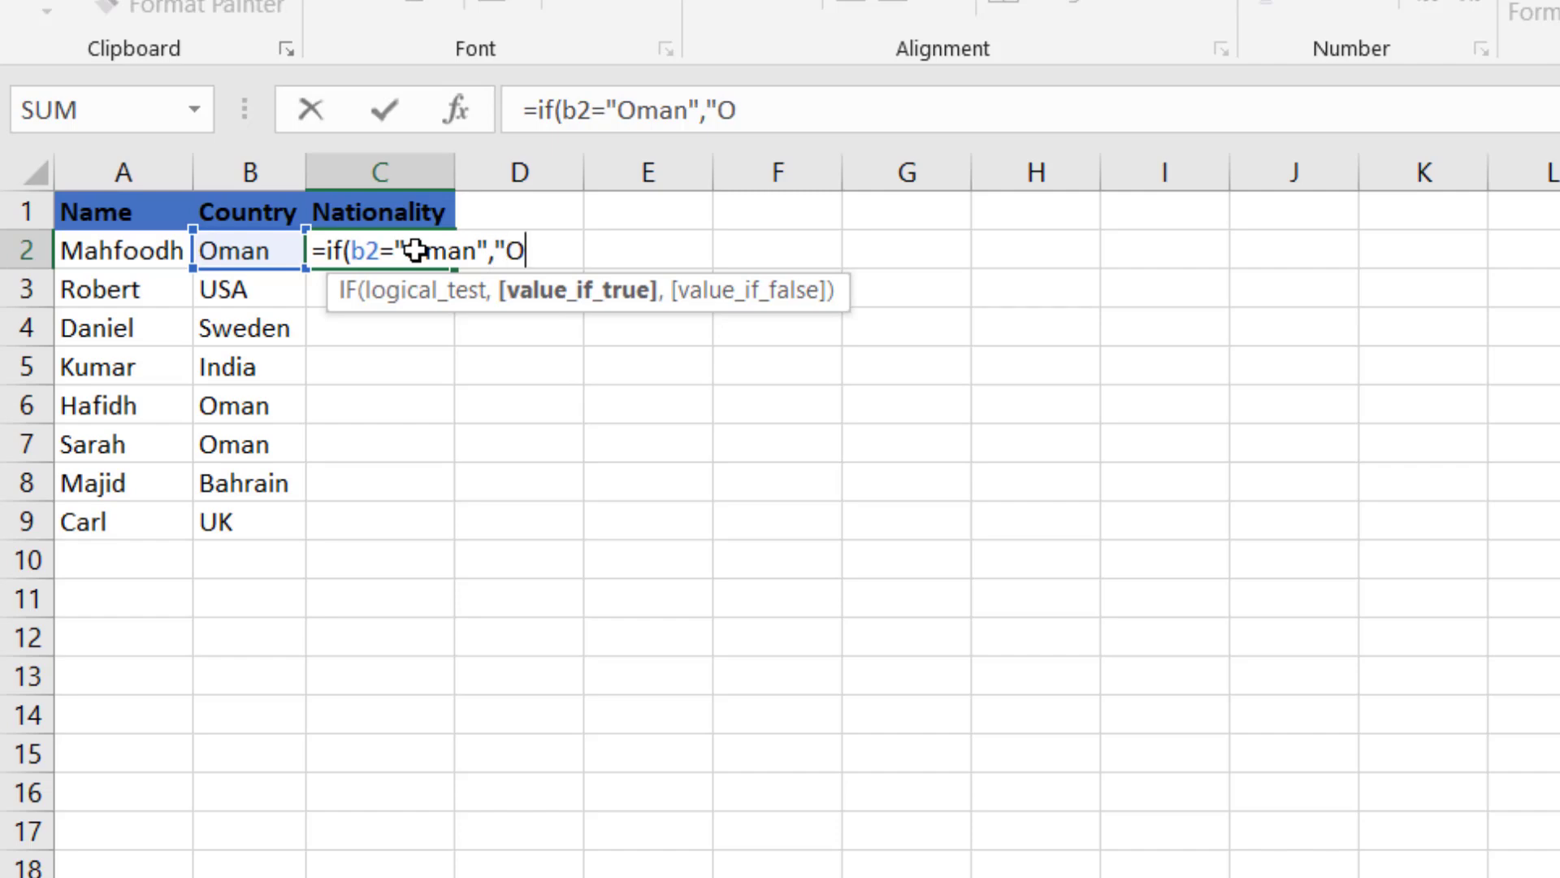
type("mani\",")
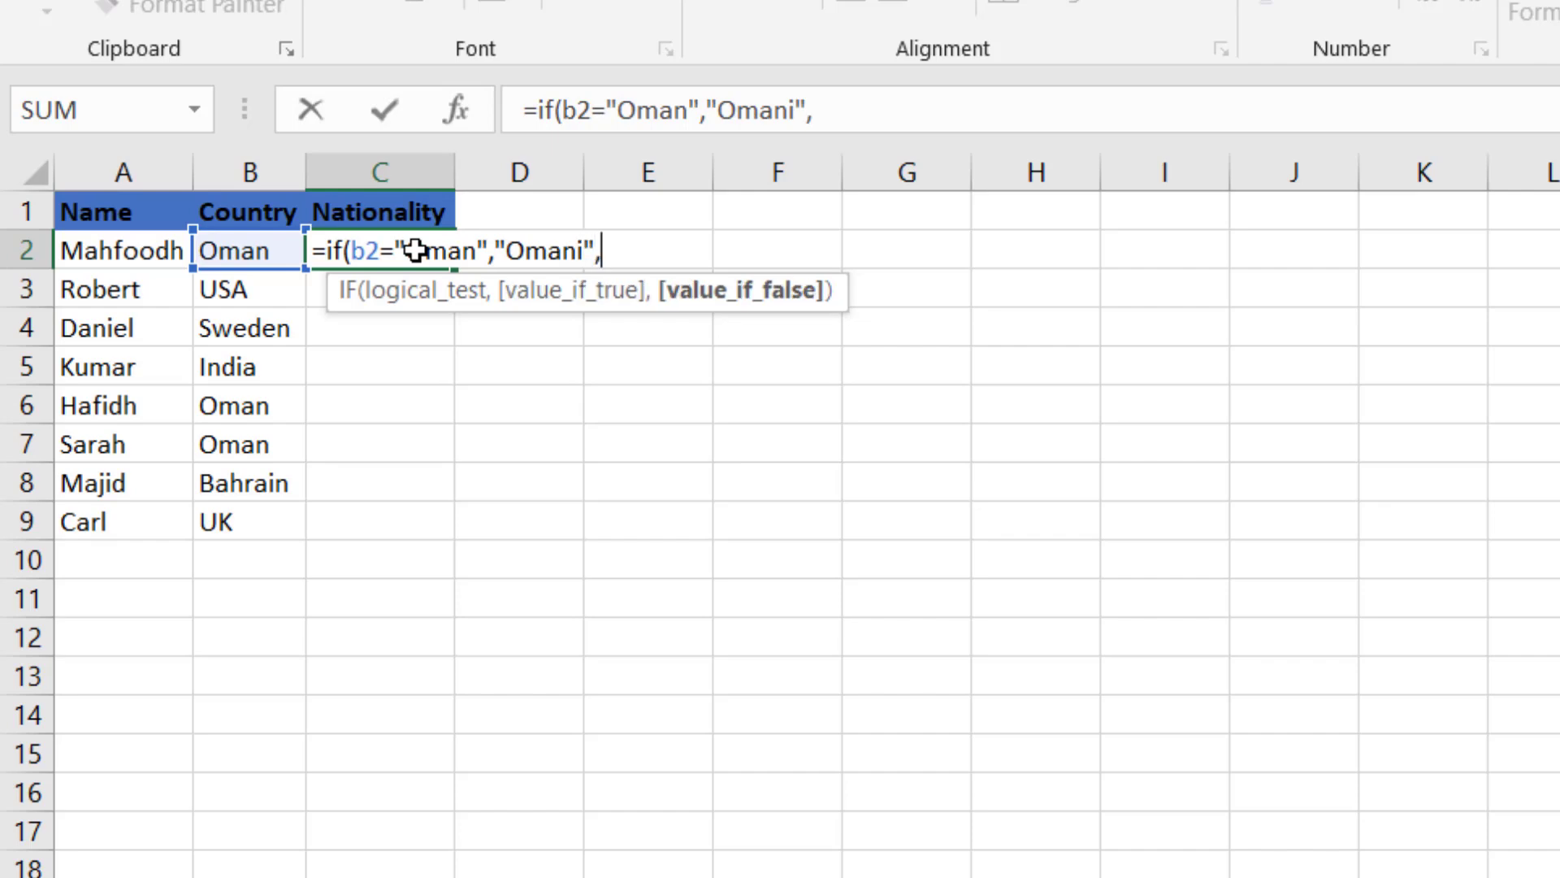
type("\"Oth")
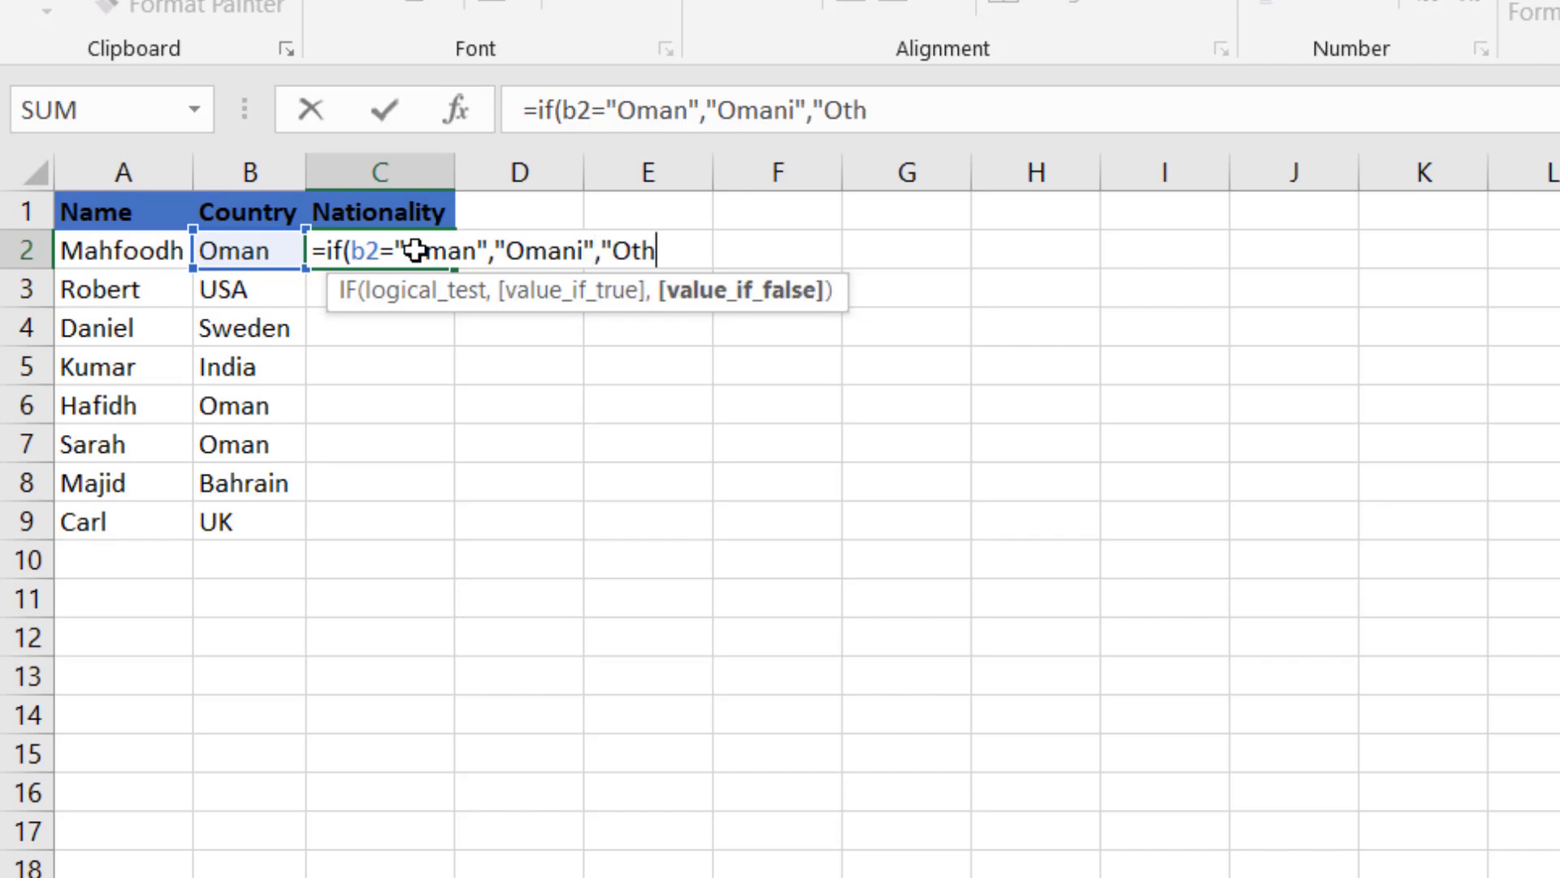
type("er\")")
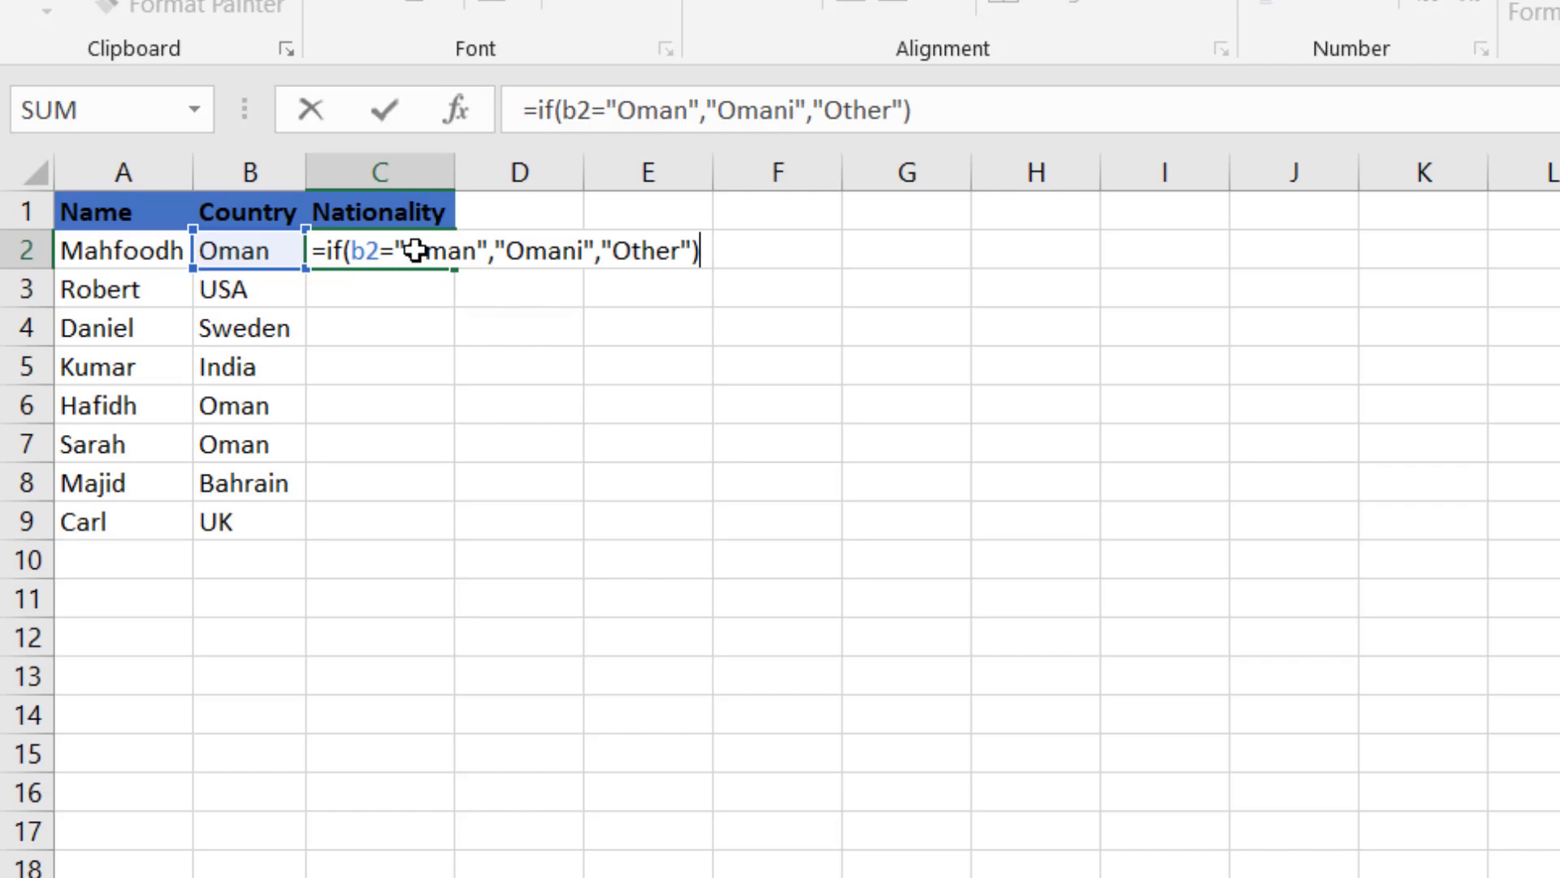
mouse_move(413, 248)
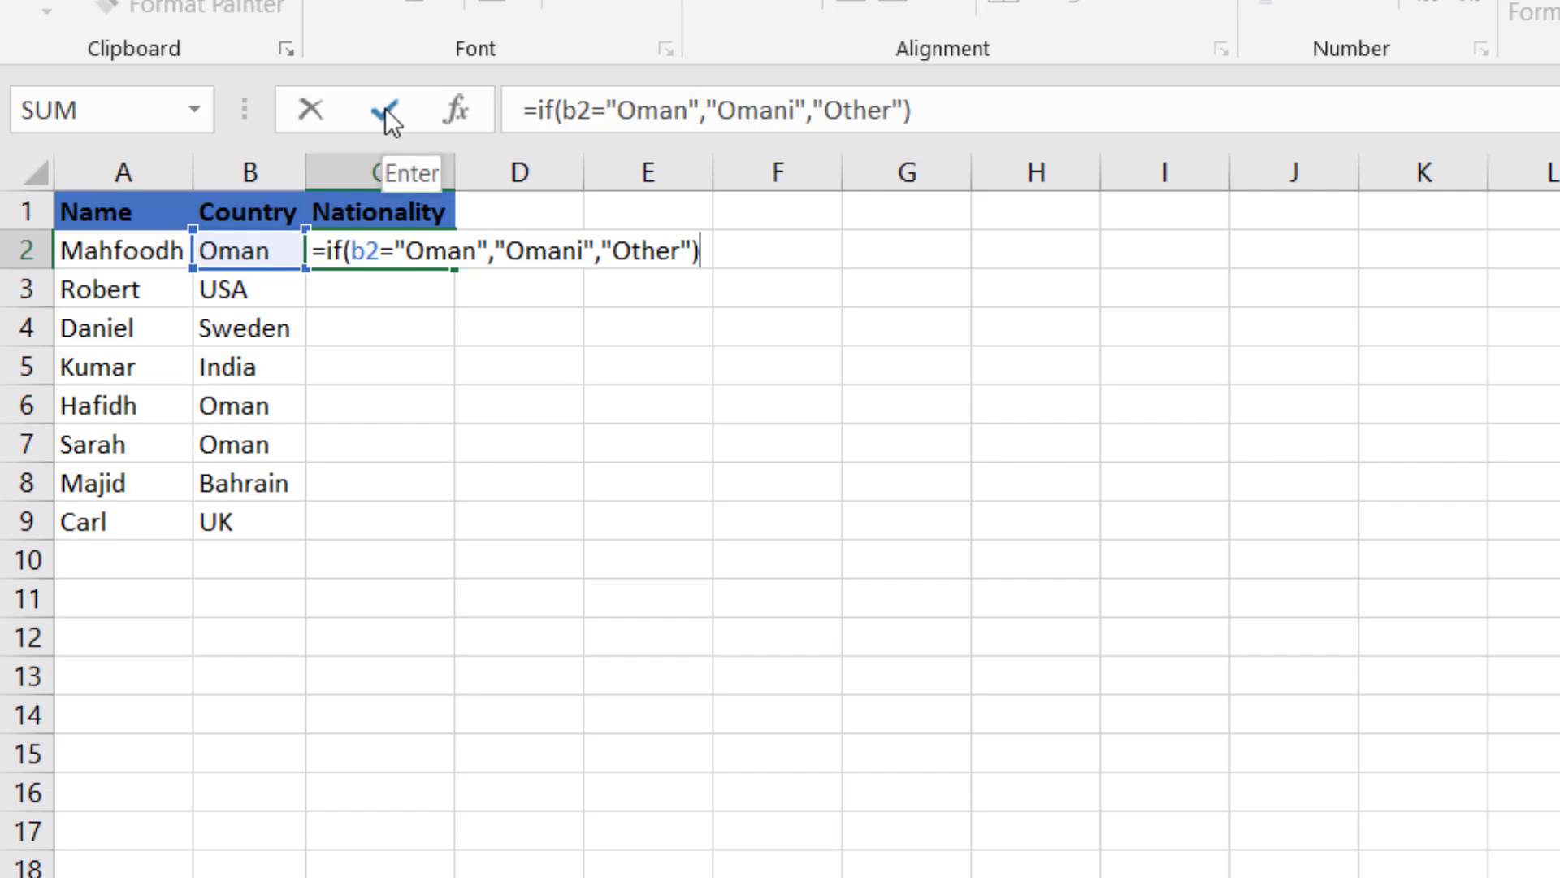
left_click(388, 109)
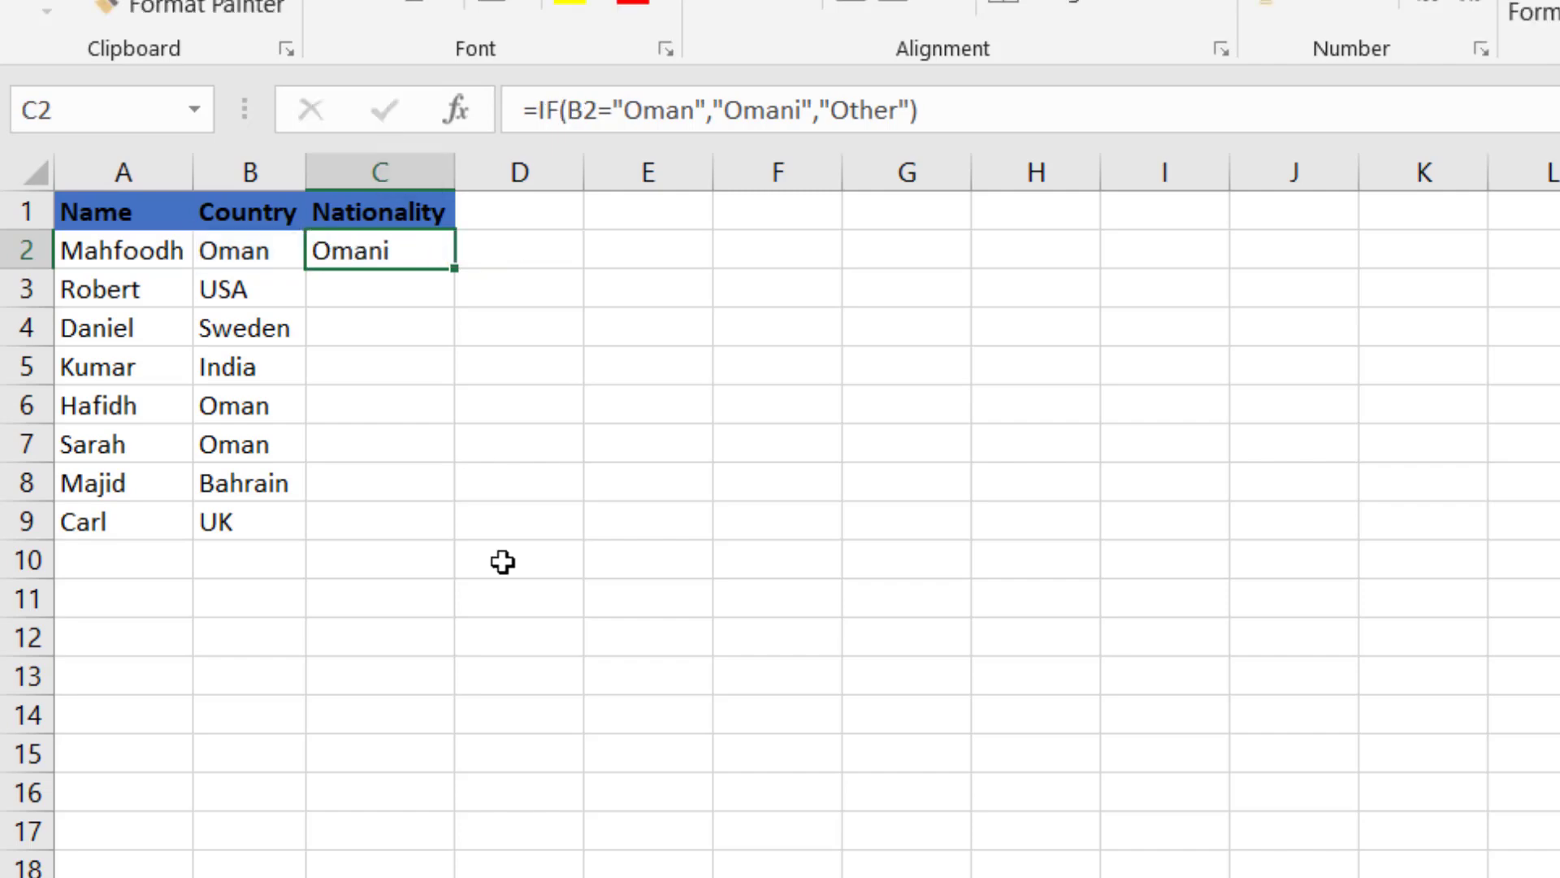
mouse_move(455, 276)
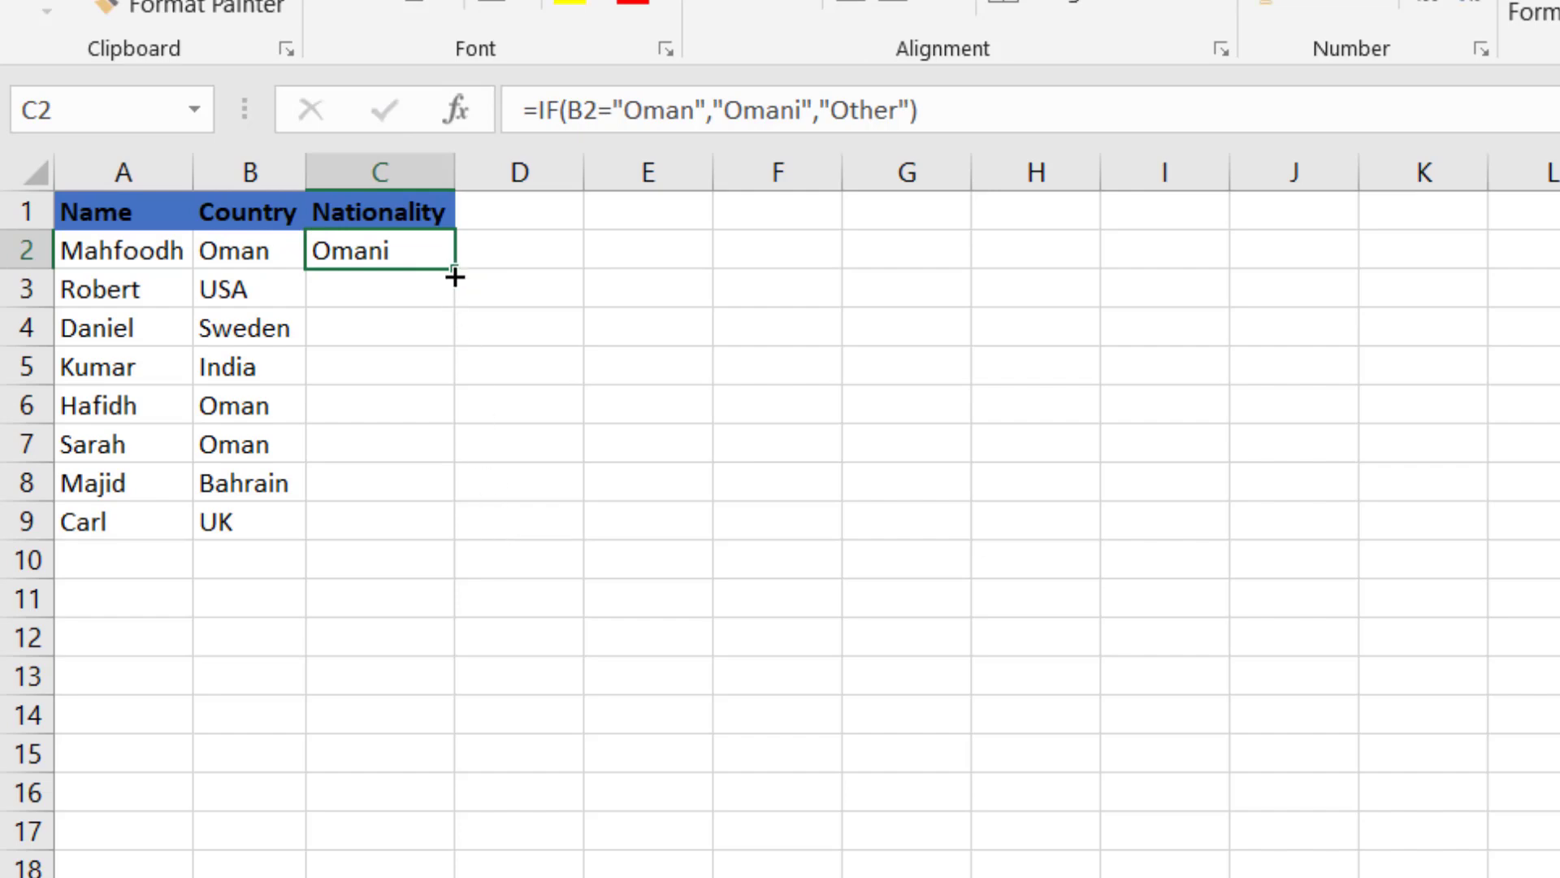